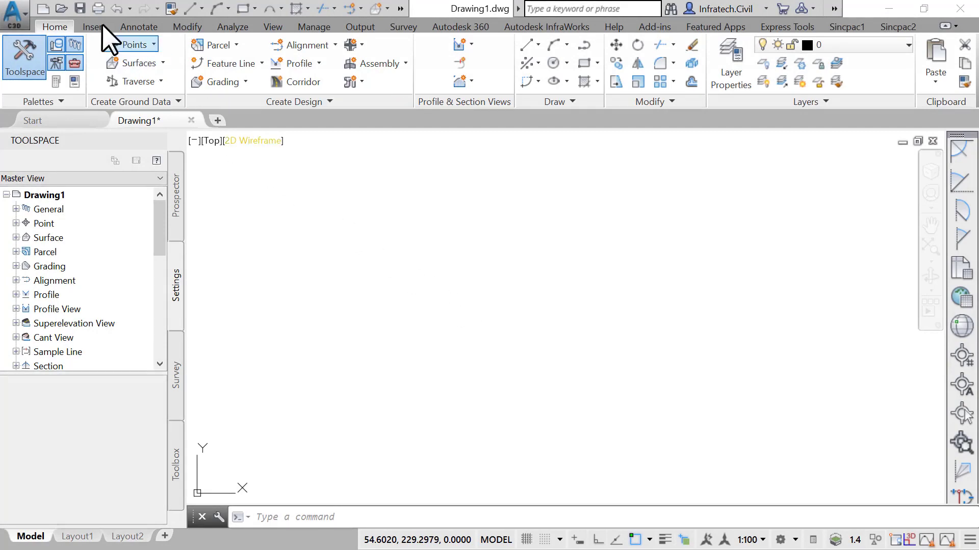
- Switch to the 03.01 - STYLES-TEMPLATES drawing showing the aerial site plan
{"action": "left_click", "coordinate": [60, 8]}
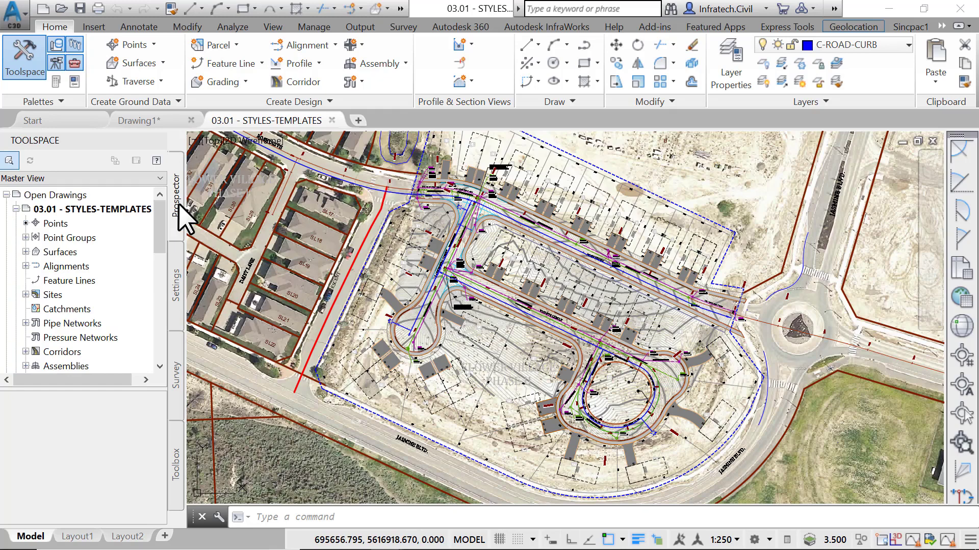
- Bring up Edit Drawing Settings for 03.01 - STYLES-TEMPLATES from the Toolspace Settings tree
{"action": "left_click", "coordinate": [175, 288]}
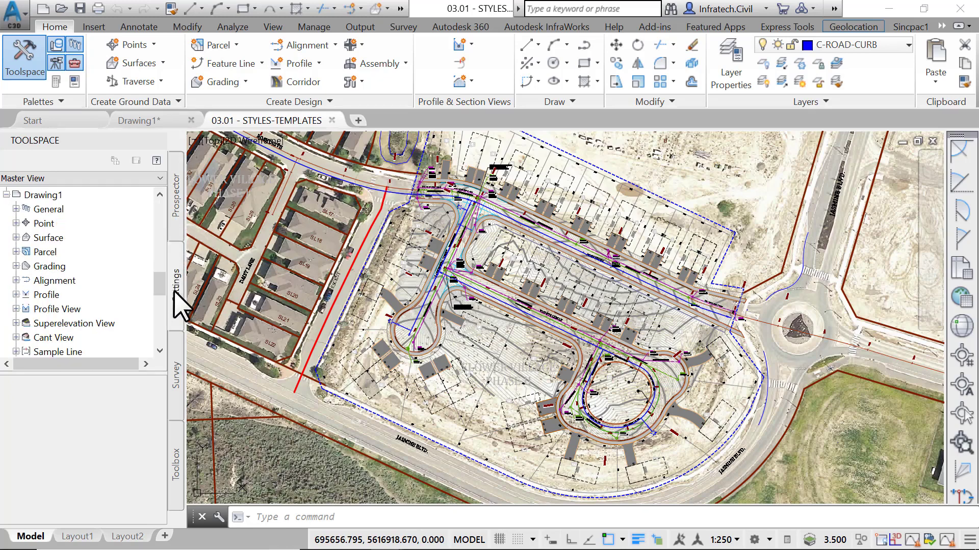
{"action": "left_click", "coordinate": [44, 194]}
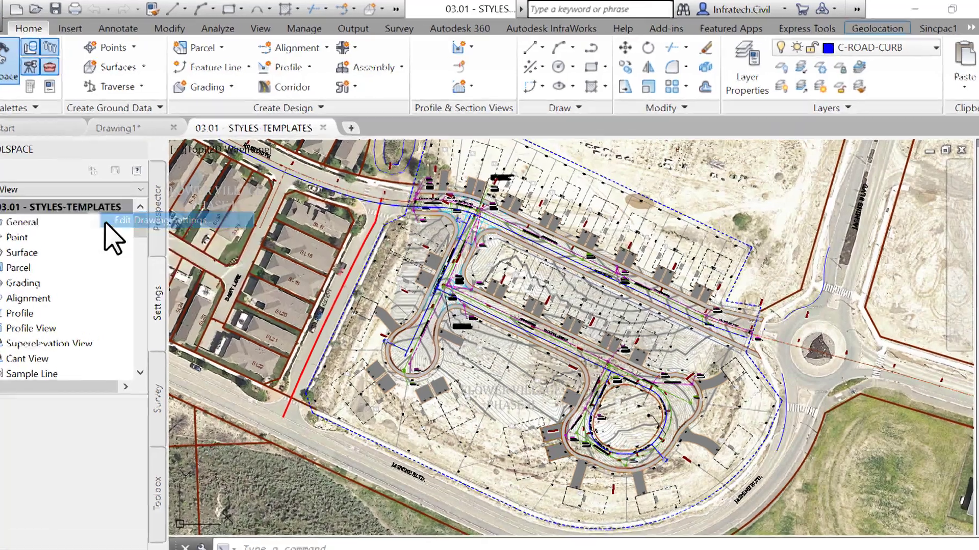
{"action": "left_click", "coordinate": [159, 220]}
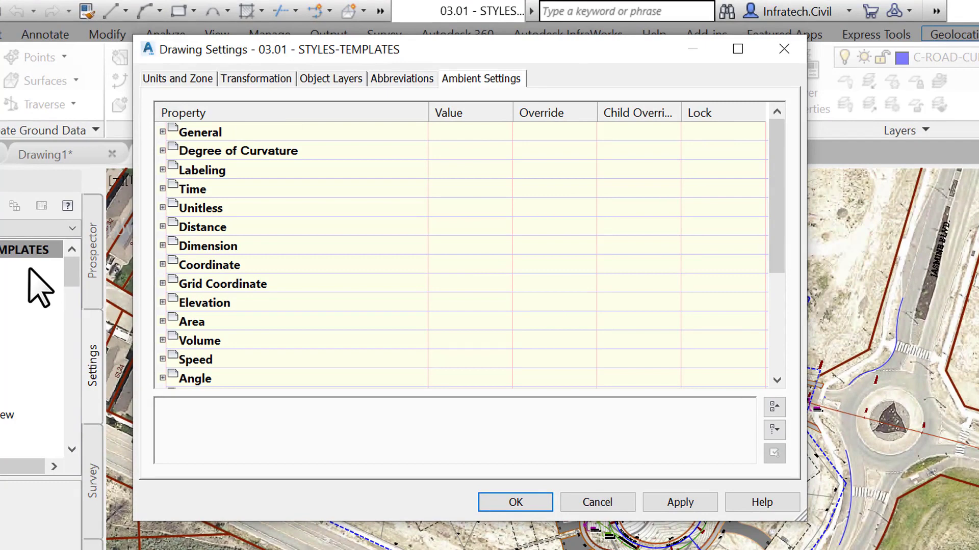
- Keep NAD83(CSRS) / UTM zone 10N as the coordinate system on Units and Zone, then view Transformation
{"action": "left_click", "coordinate": [177, 79]}
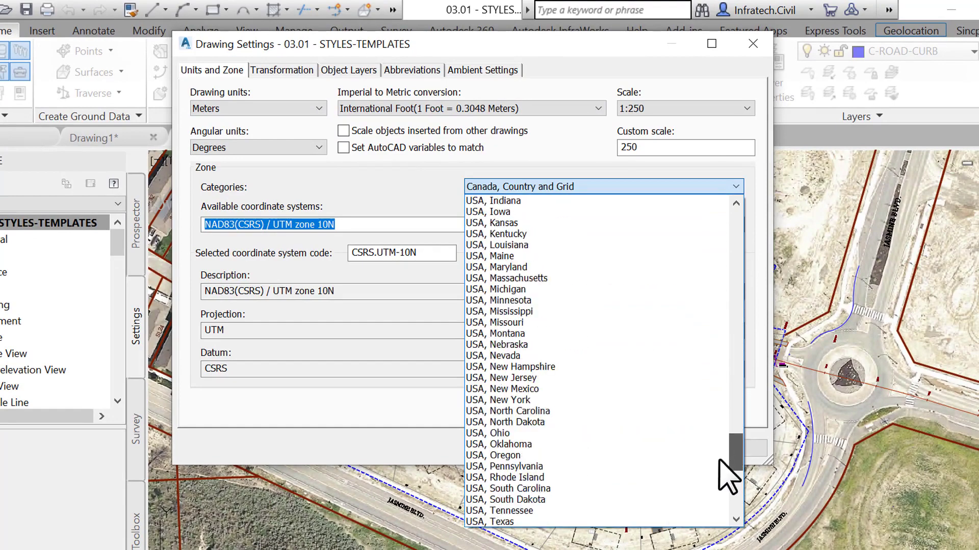
{"action": "scroll", "scroll_direction": "down", "scroll_amount": 3}
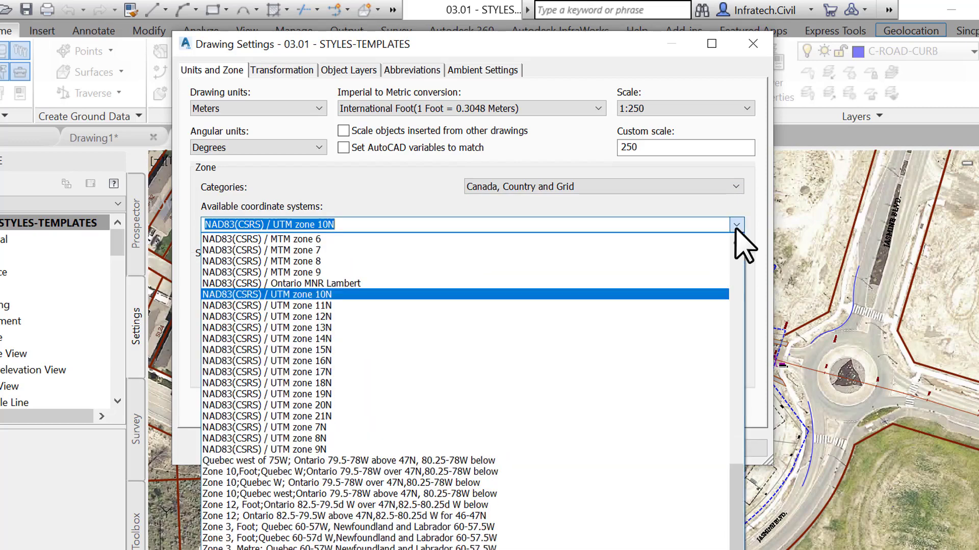
{"action": "scroll", "scroll_direction": "down", "scroll_amount": 3}
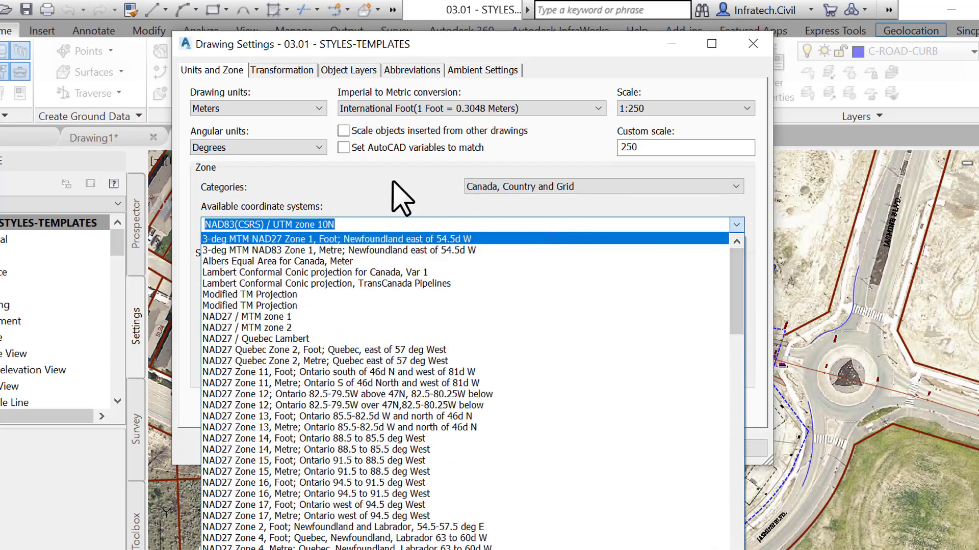
{"action": "left_click", "coordinate": [269, 224]}
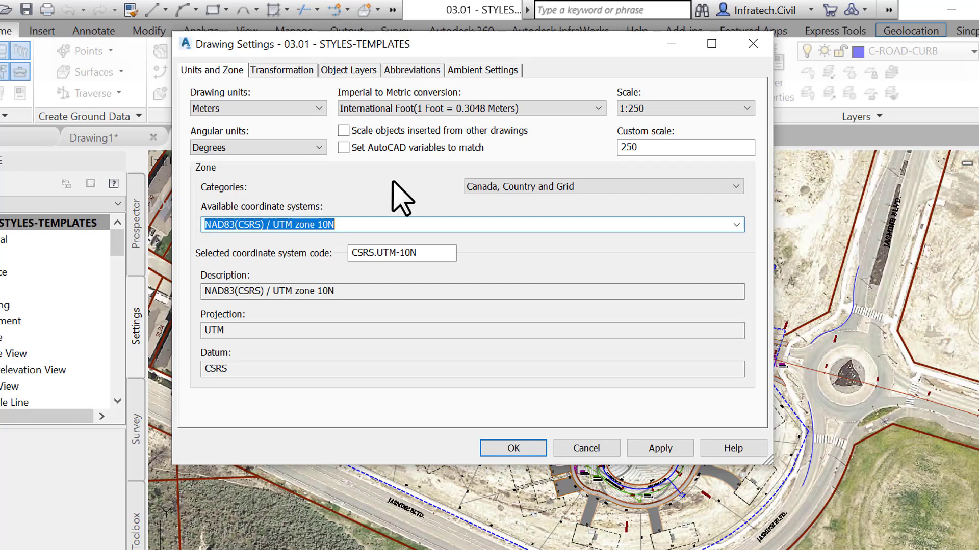
{"action": "mouse_move", "coordinate": [396, 200]}
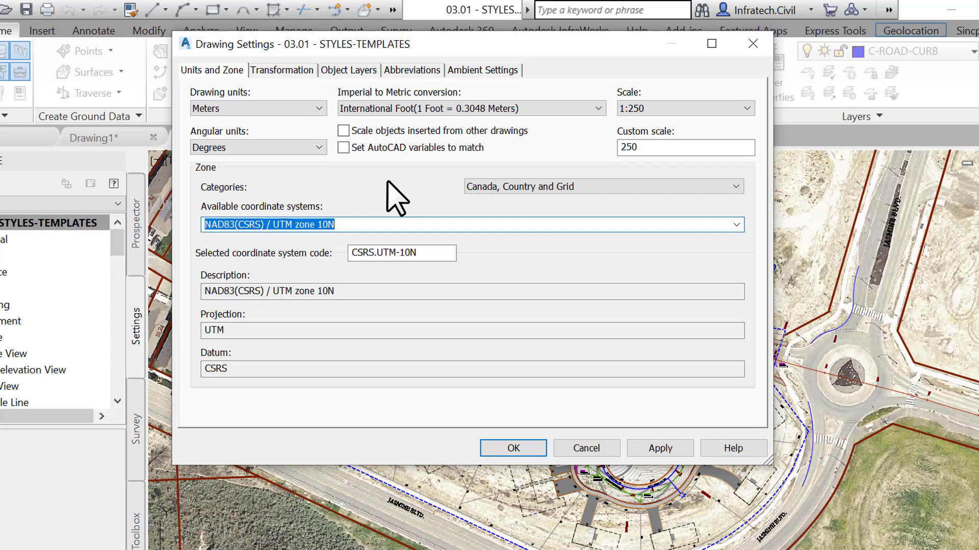
{"action": "mouse_move", "coordinate": [394, 194]}
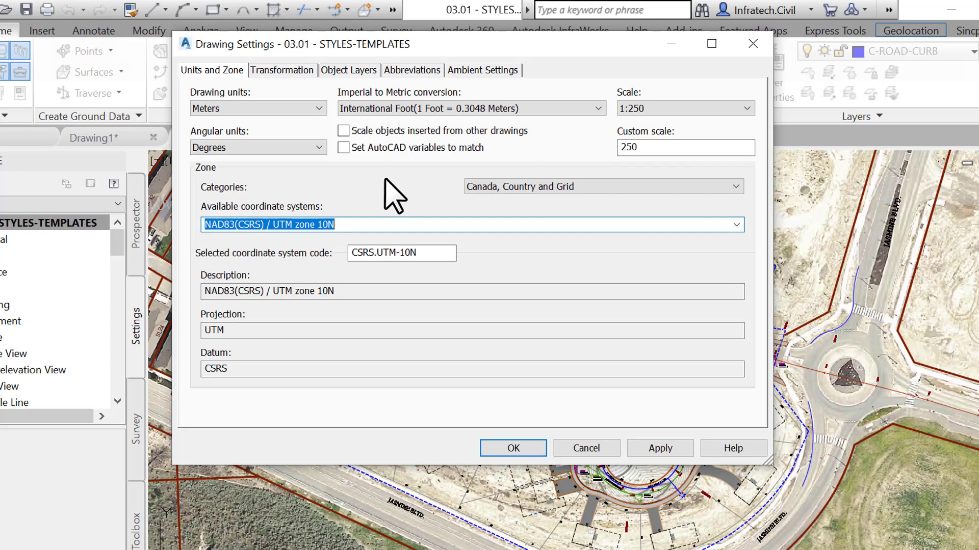
{"action": "left_click", "coordinate": [281, 71]}
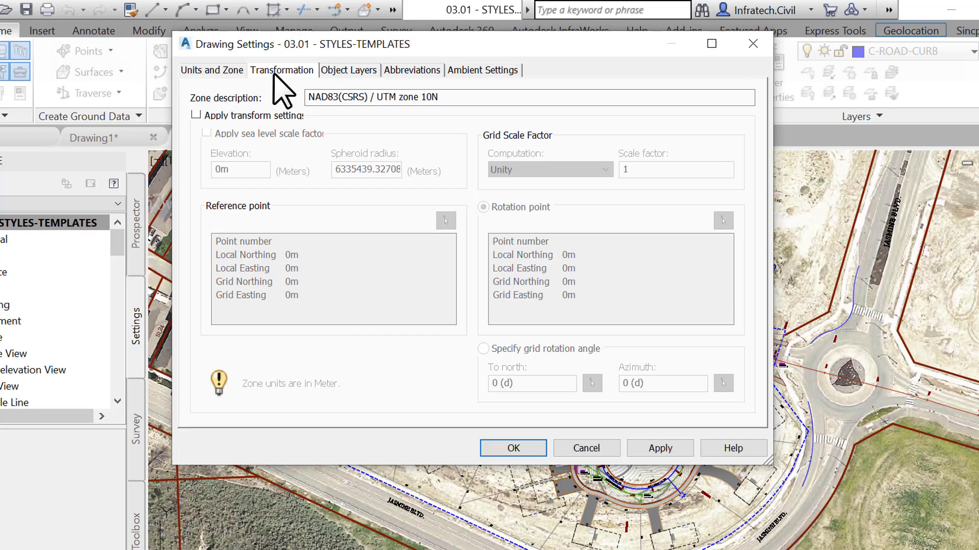
- Turn on Apply transform settings and enter the reference point's grid northing and easting values
{"action": "left_click", "coordinate": [212, 70]}
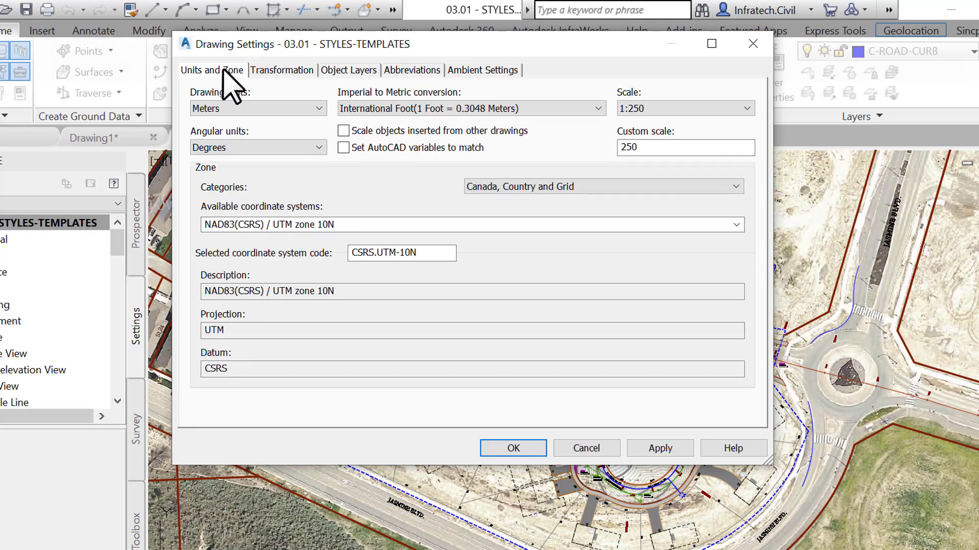
{"action": "left_click", "coordinate": [282, 70]}
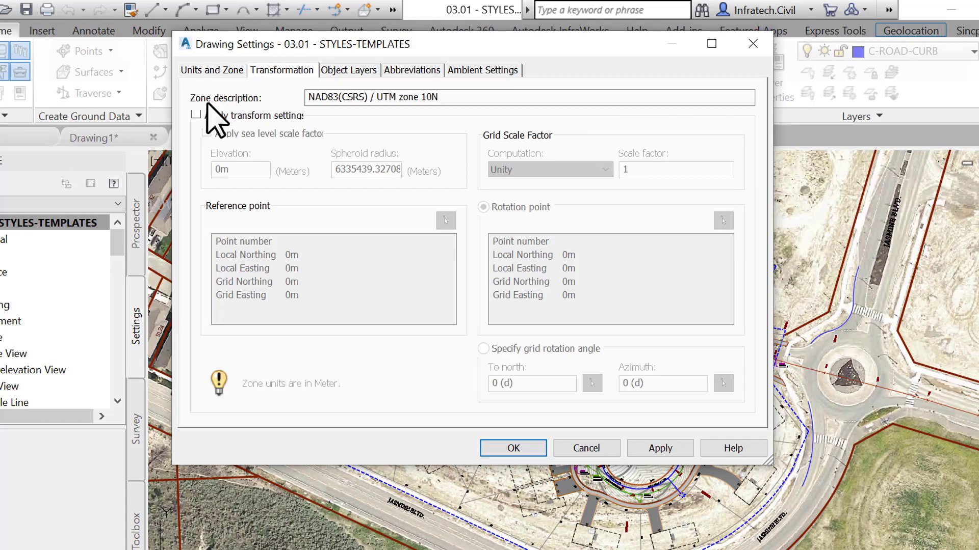
{"action": "left_click", "coordinate": [195, 116]}
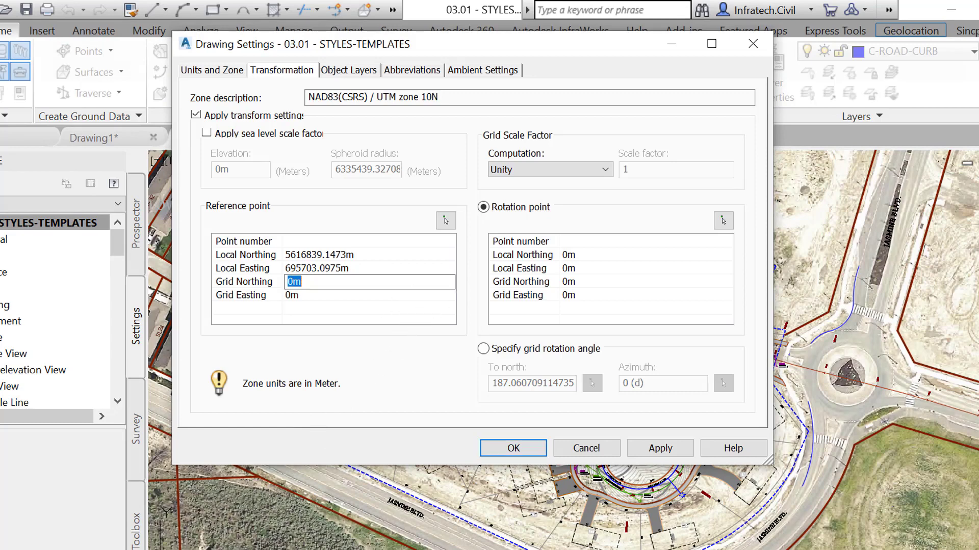
{"action": "type", "text": "3643237"}
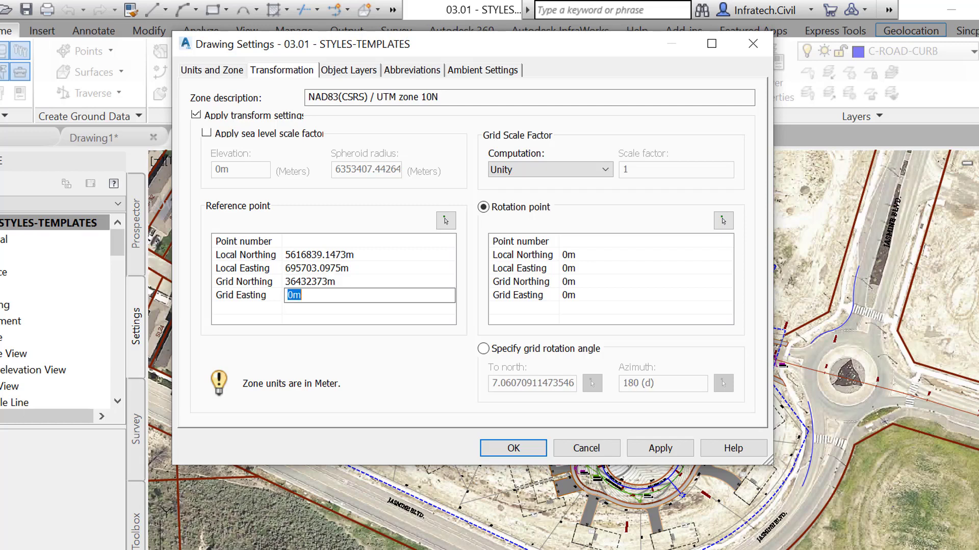
{"action": "type", "text": "354"}
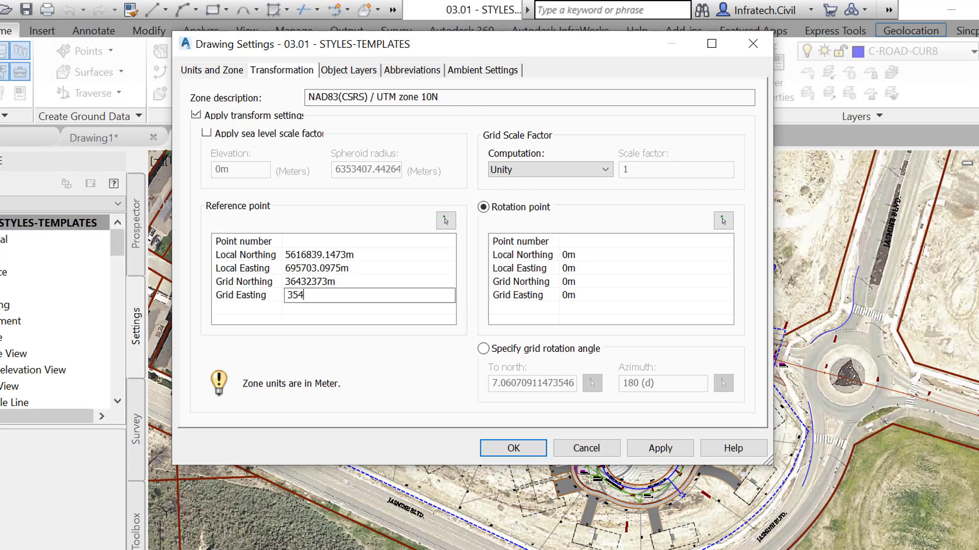
{"action": "type", "text": "332"}
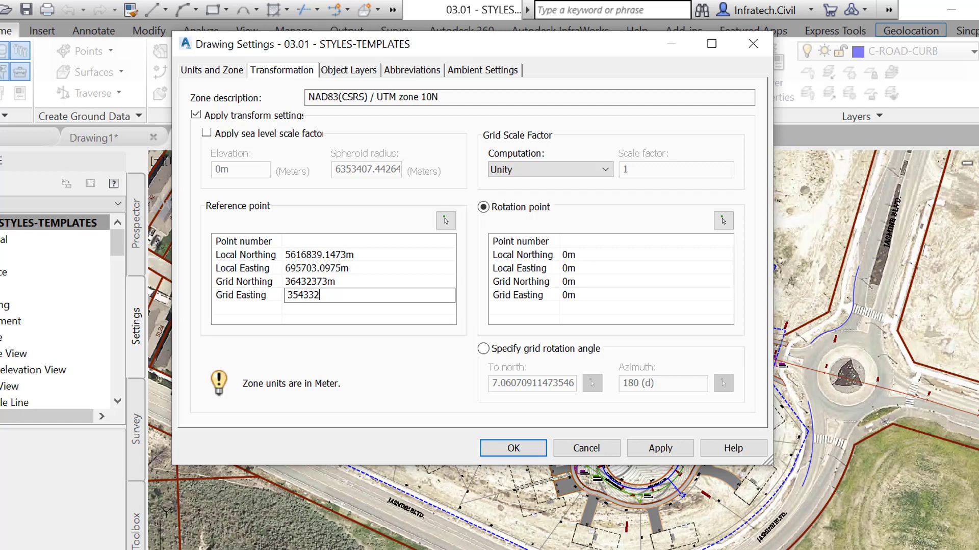
{"action": "type", "text": "37"}
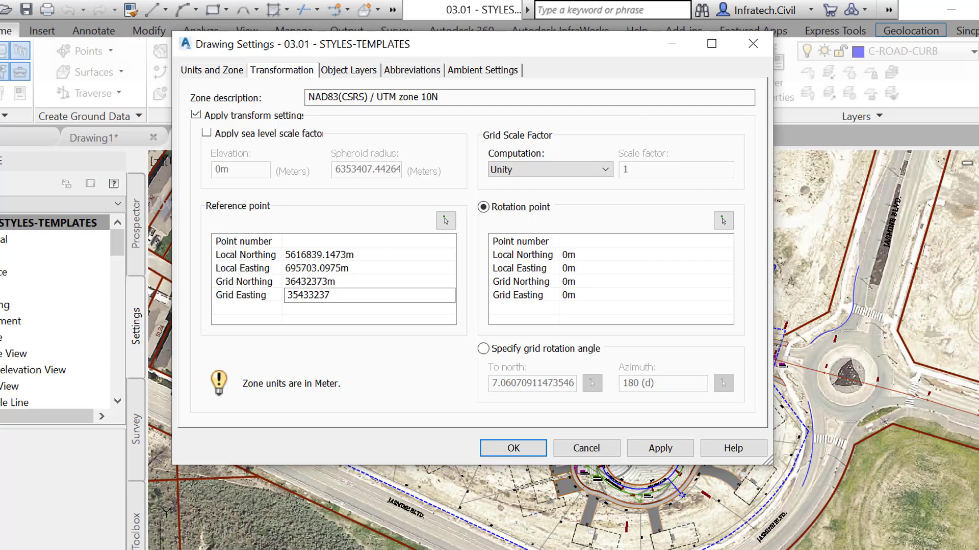
{"action": "left_click", "coordinate": [724, 220]}
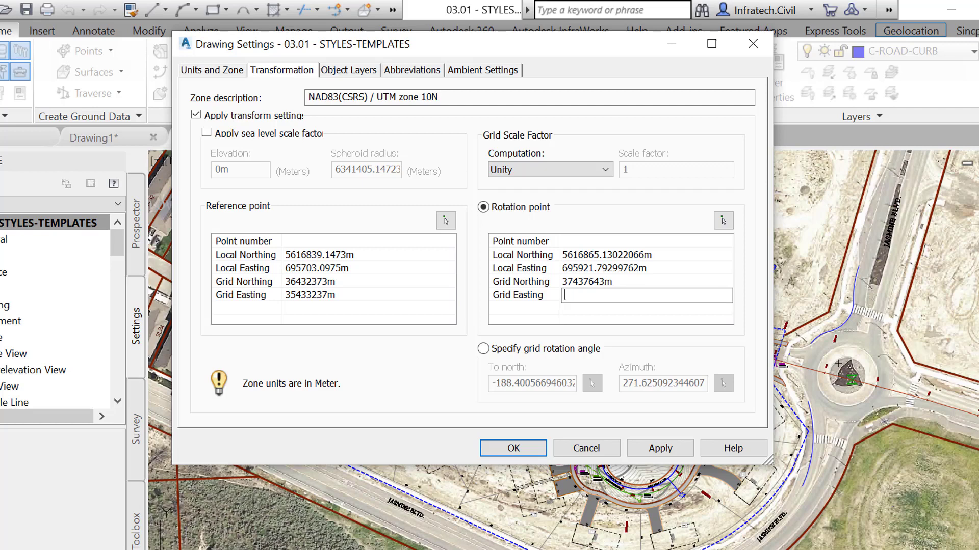
- Enter the rotation point's grid easting of 73453743 m so the rotation angle recalculates
{"action": "type", "text": "73453743m"}
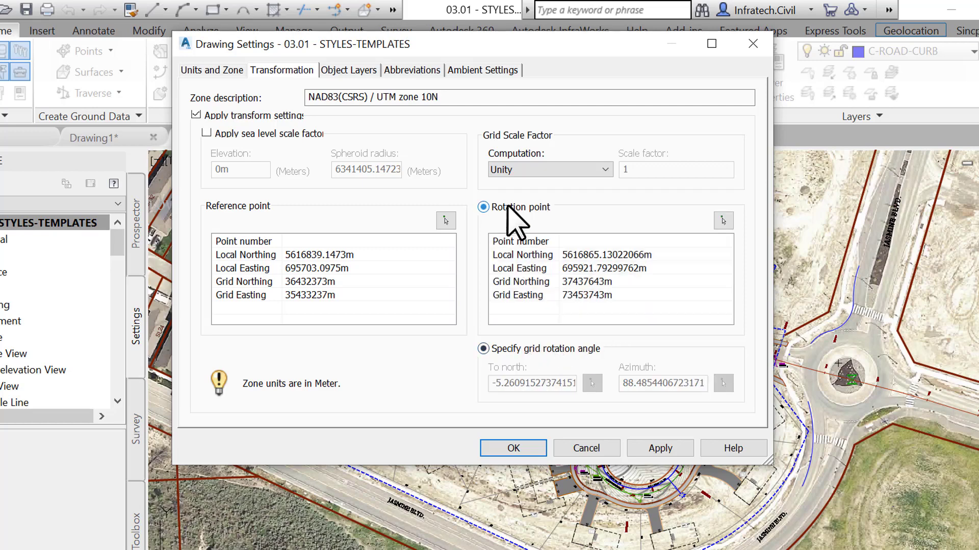
- Review the Object Layers list, then show the Abbreviations settings
{"action": "left_click", "coordinate": [349, 71]}
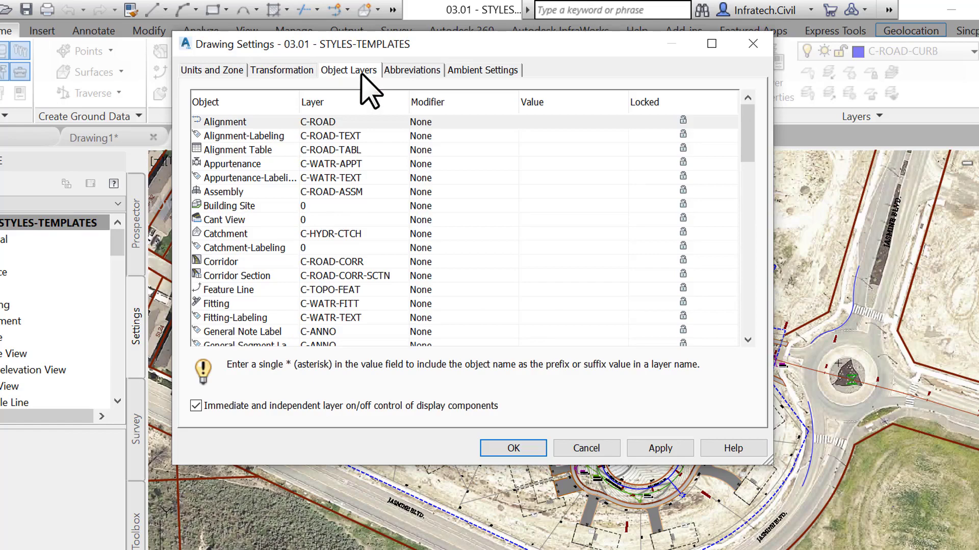
{"action": "mouse_move", "coordinate": [753, 182]}
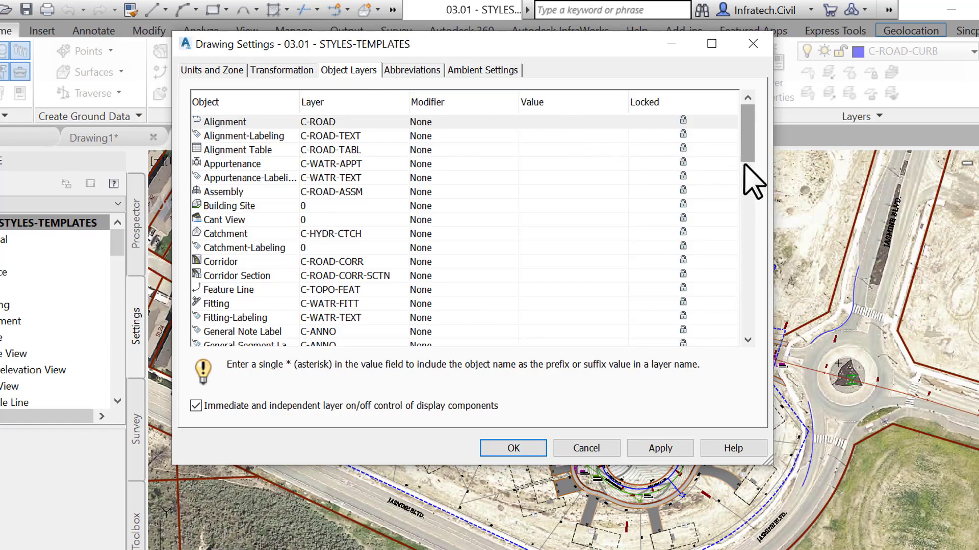
{"action": "scroll", "scroll_direction": "down", "scroll_amount": 3}
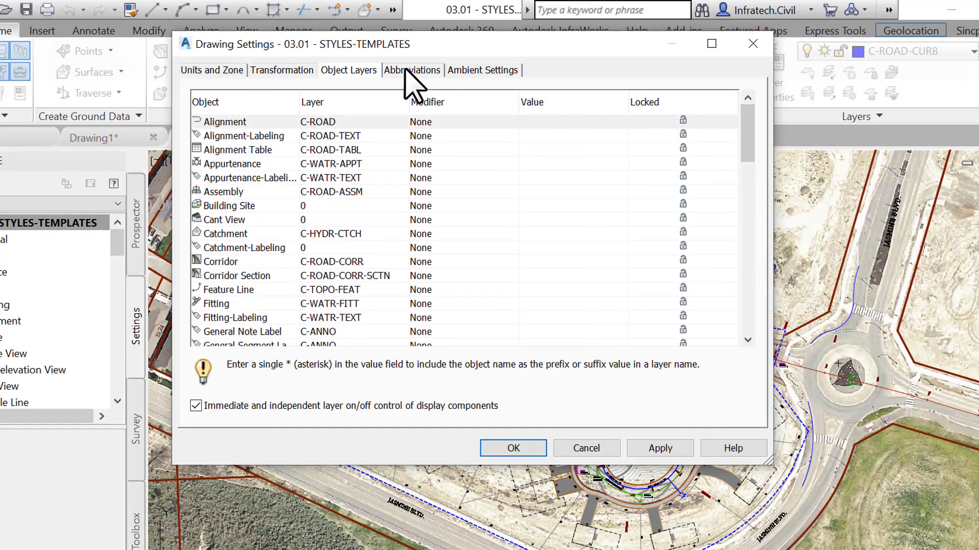
{"action": "left_click", "coordinate": [412, 70]}
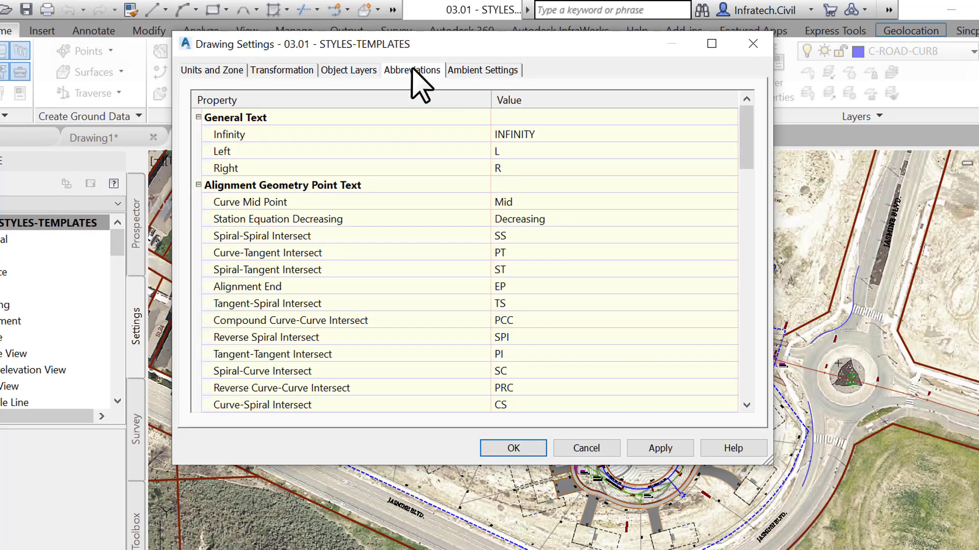
{"action": "mouse_move", "coordinate": [755, 140]}
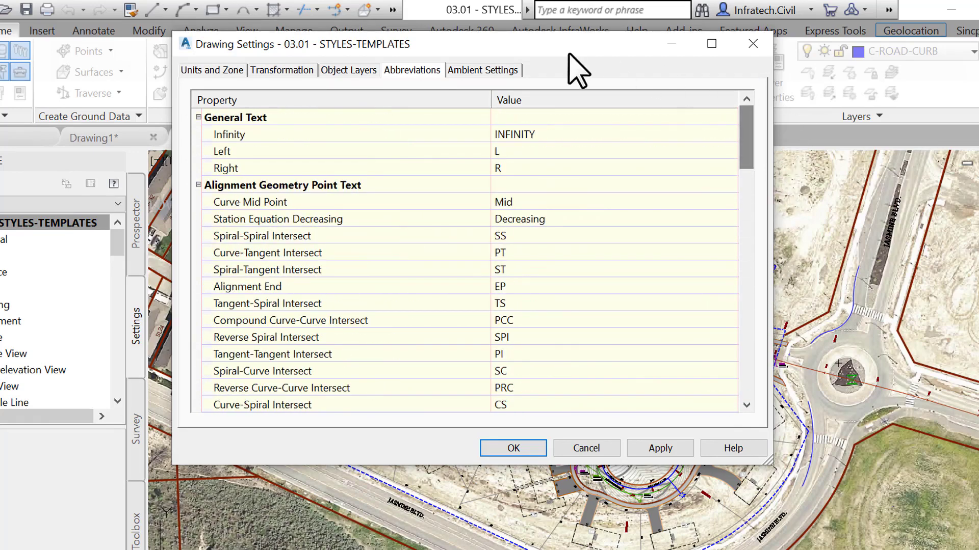
- Check Ambient Settings show Distance in meters and Area in square meters
{"action": "left_click", "coordinate": [482, 70]}
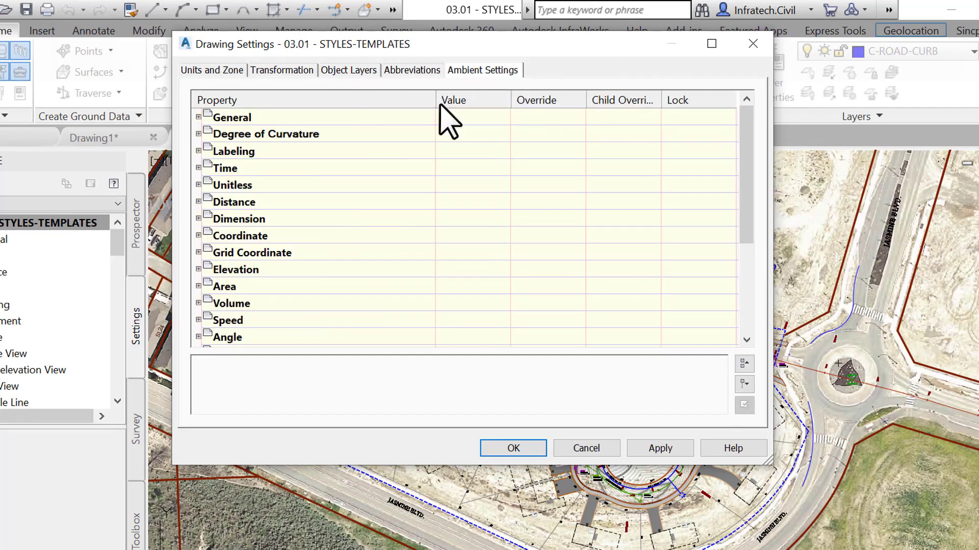
{"action": "left_click", "coordinate": [198, 201]}
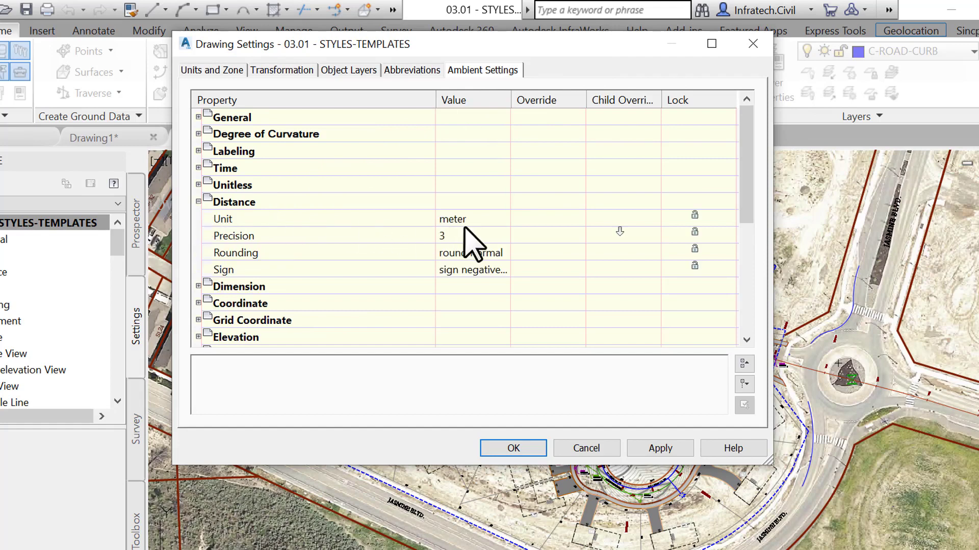
{"action": "left_click", "coordinate": [223, 218]}
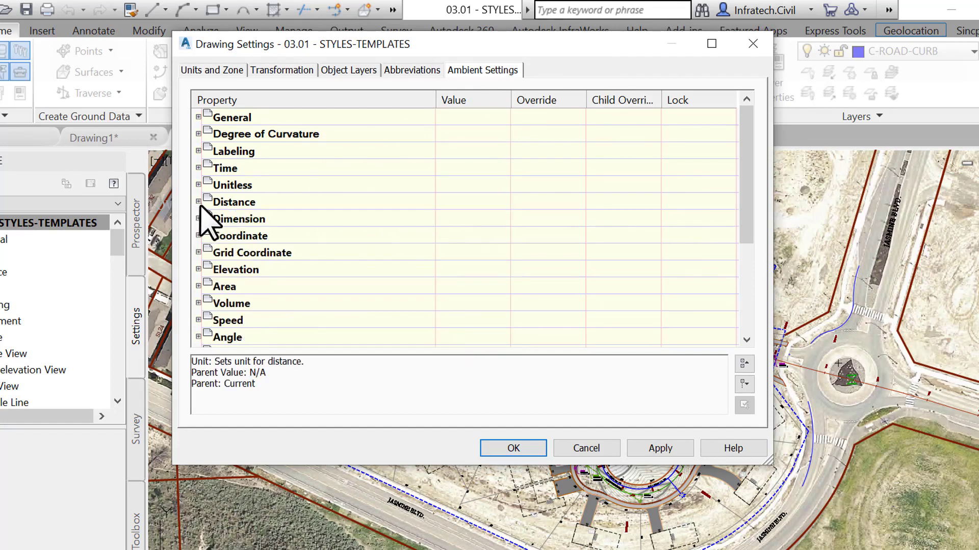
{"action": "left_click", "coordinate": [198, 285]}
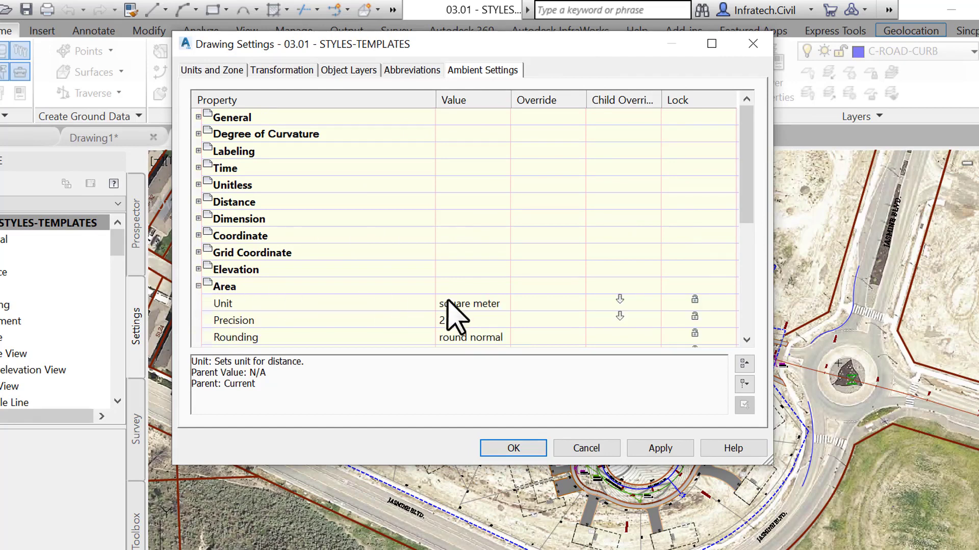
{"action": "left_click", "coordinate": [223, 304]}
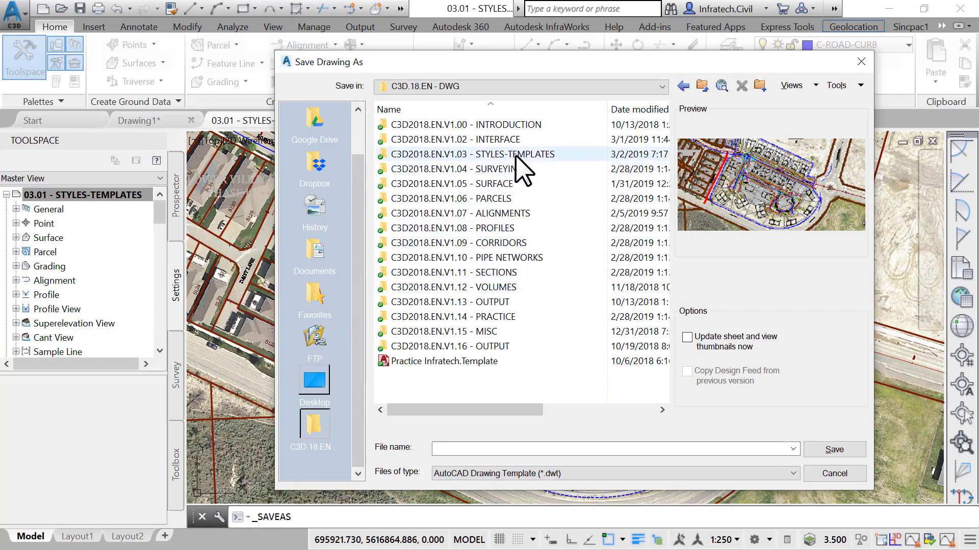
- Save into the STYLES-TEMPLATES folder under the file name Practice Template
{"action": "double_click", "coordinate": [471, 154]}
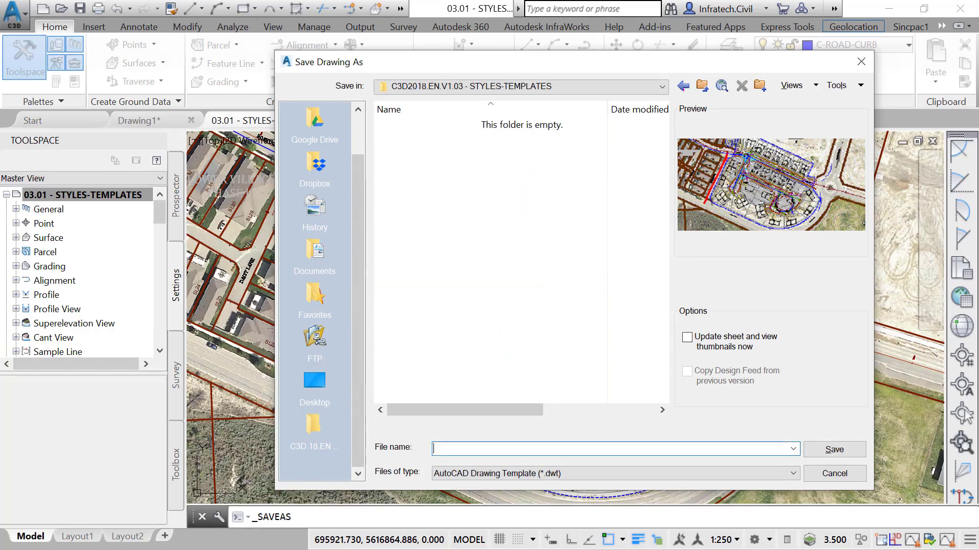
{"action": "type", "text": "Practice Template"}
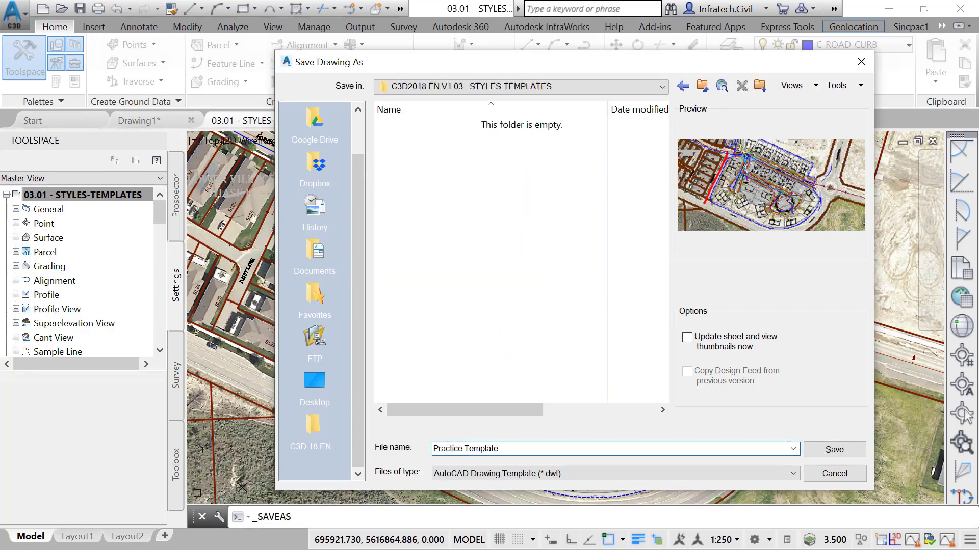
{"action": "left_click", "coordinate": [833, 450]}
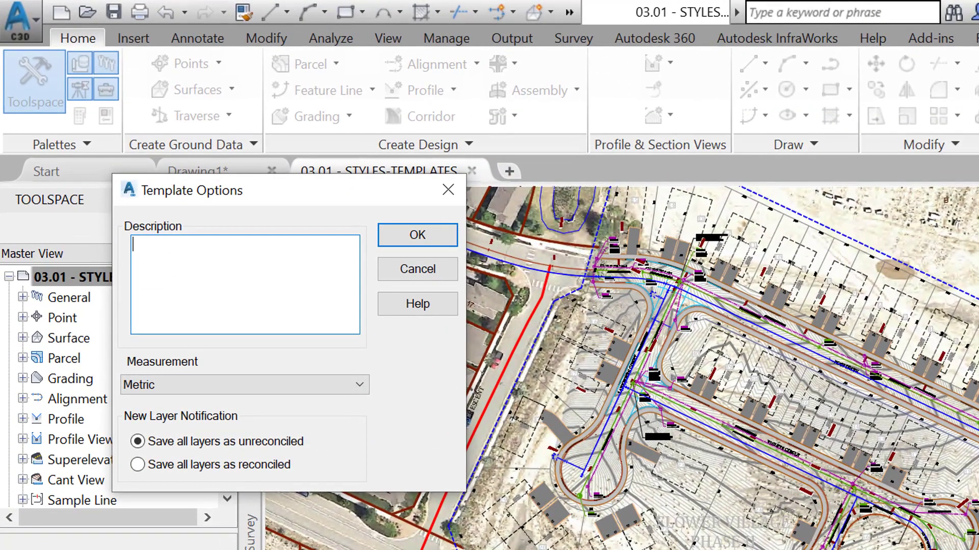
- Describe the template as Practice Template with Metric measurement and finish saving Practice Template.dwt
{"action": "type", "text": "Practice"}
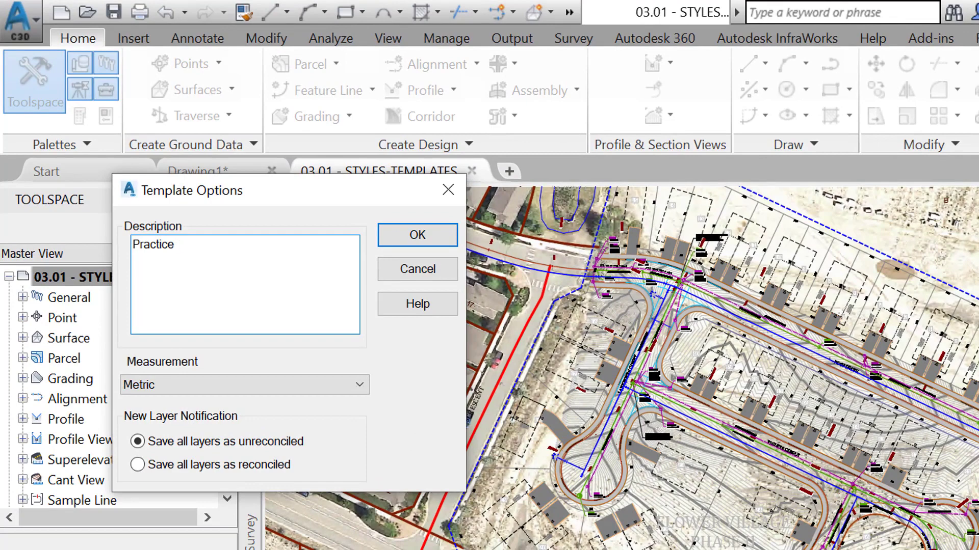
{"action": "type", "text": "Template"}
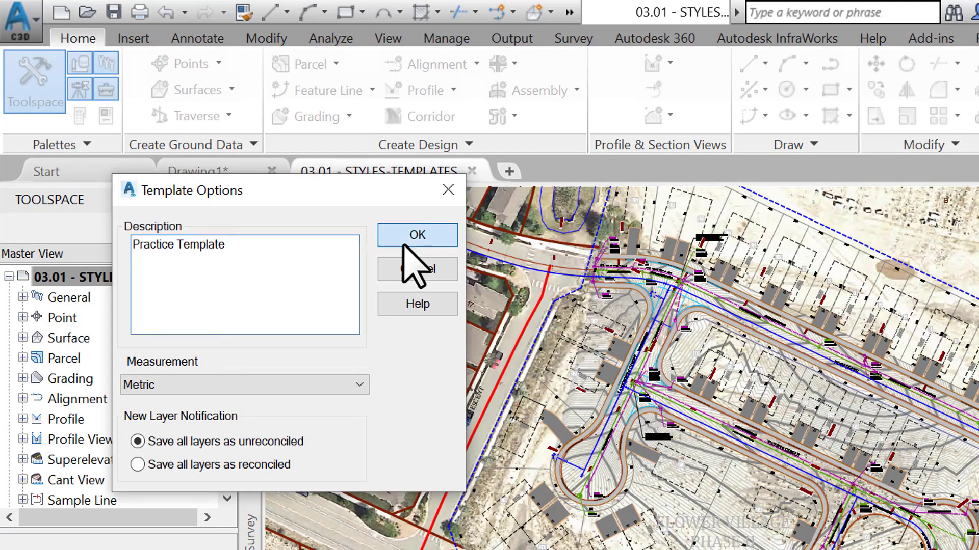
{"action": "left_click", "coordinate": [417, 235]}
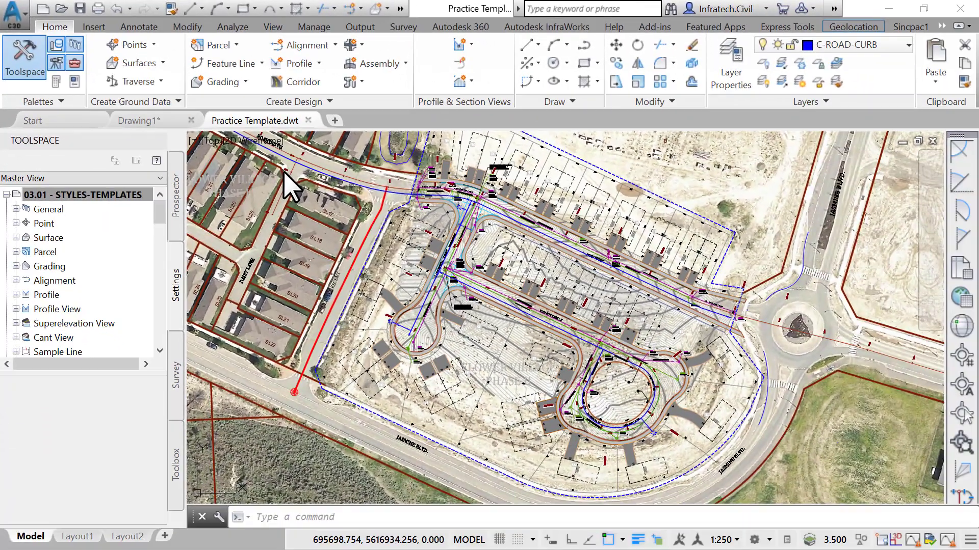